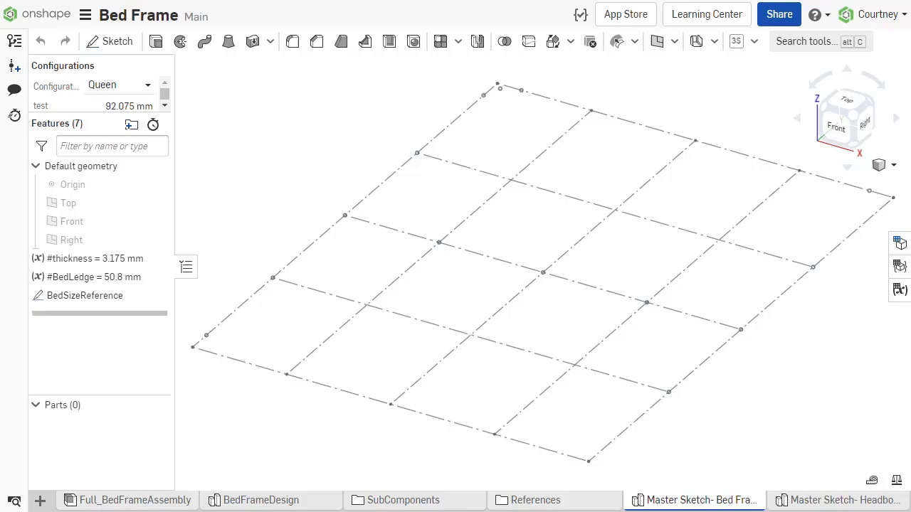
Review the bed frame rail, foot and support subassemblies built over the BedSizeReference layout sketch
click(133, 500)
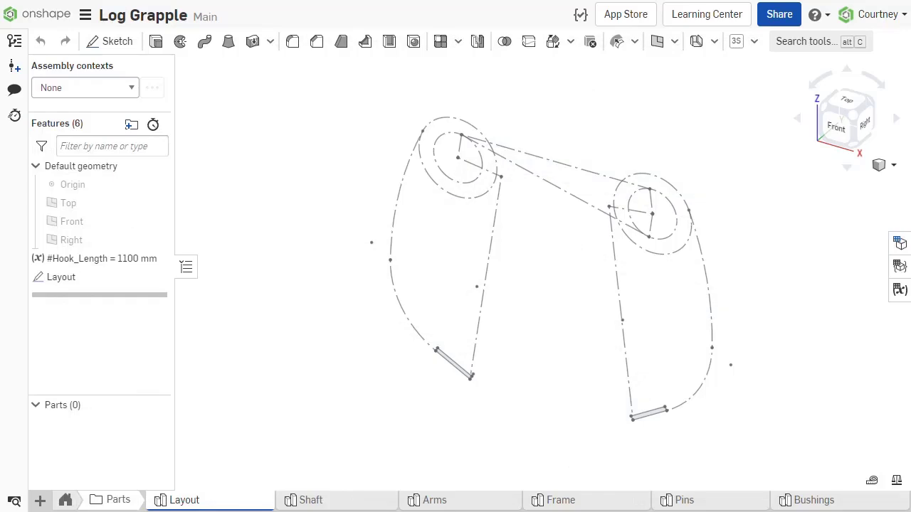
click(105, 499)
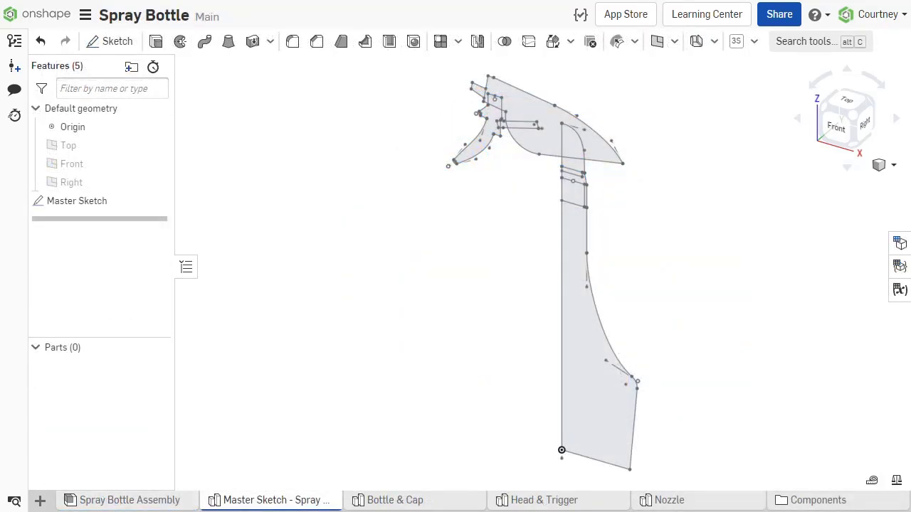
click(128, 500)
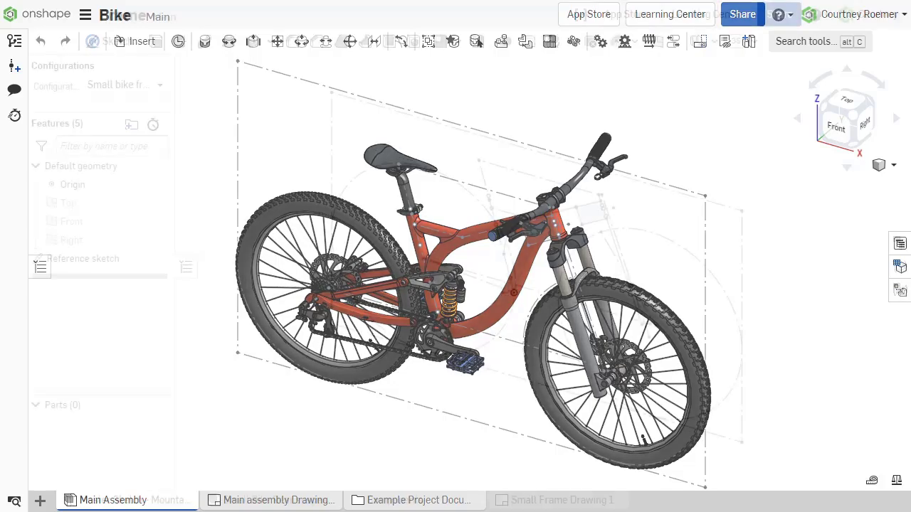
click(127, 499)
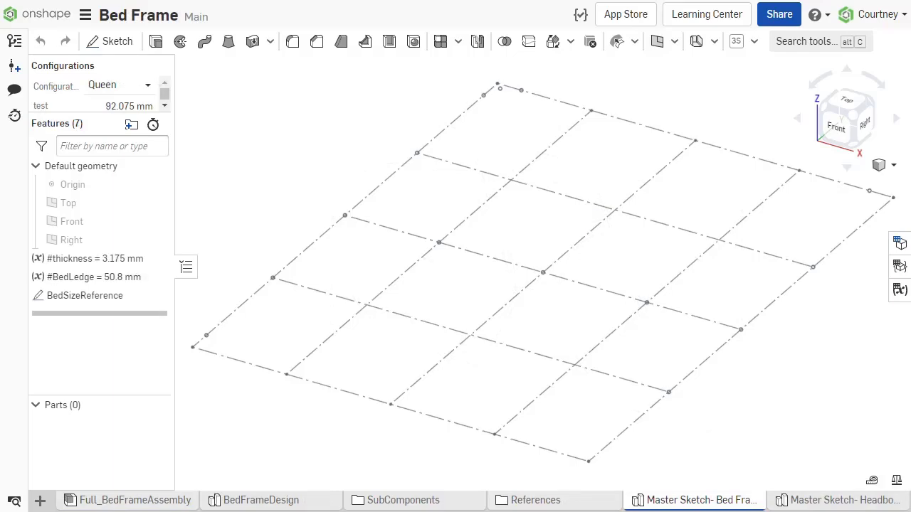
Add a mate connector on a BedSizeReference vertex and fasten the subassemblies to the sketch connectors
click(134, 499)
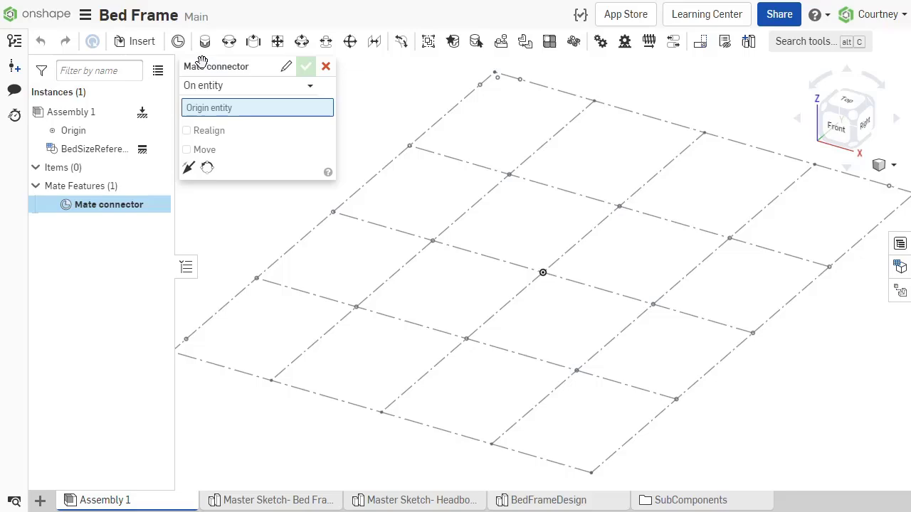
click(335, 212)
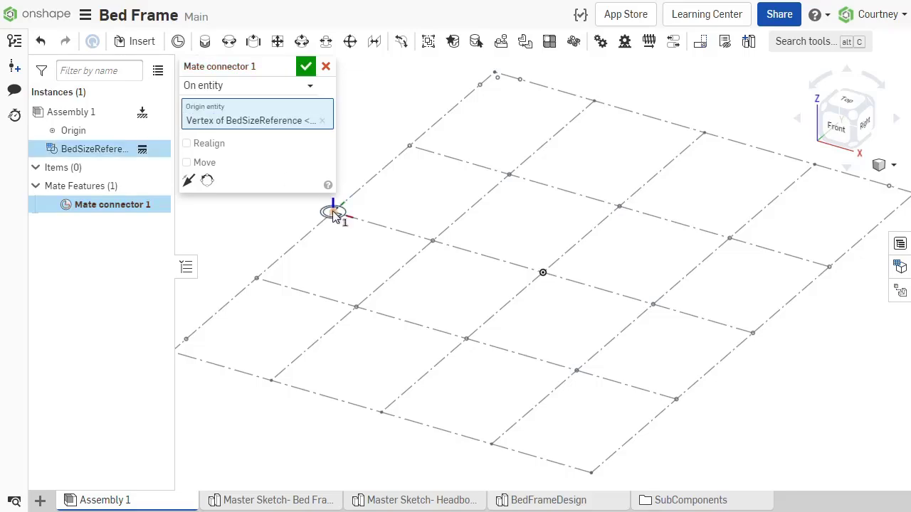
click(306, 67)
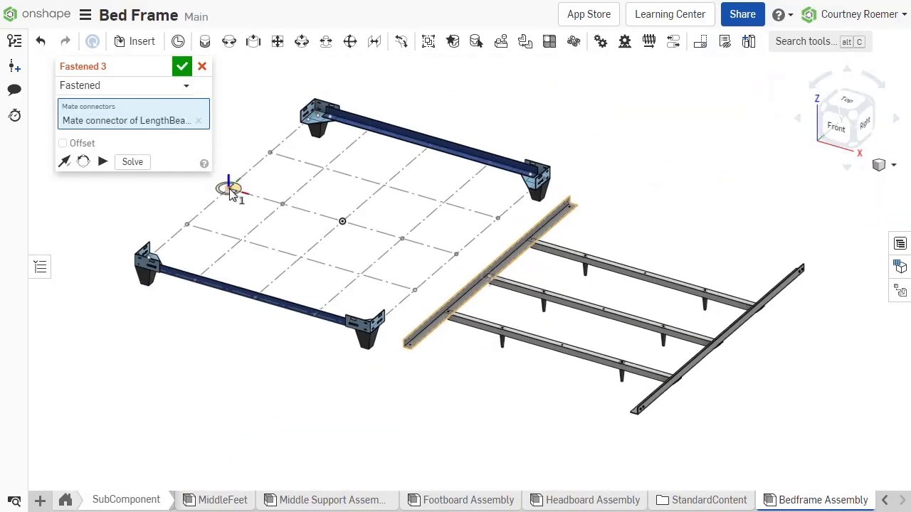
click(182, 67)
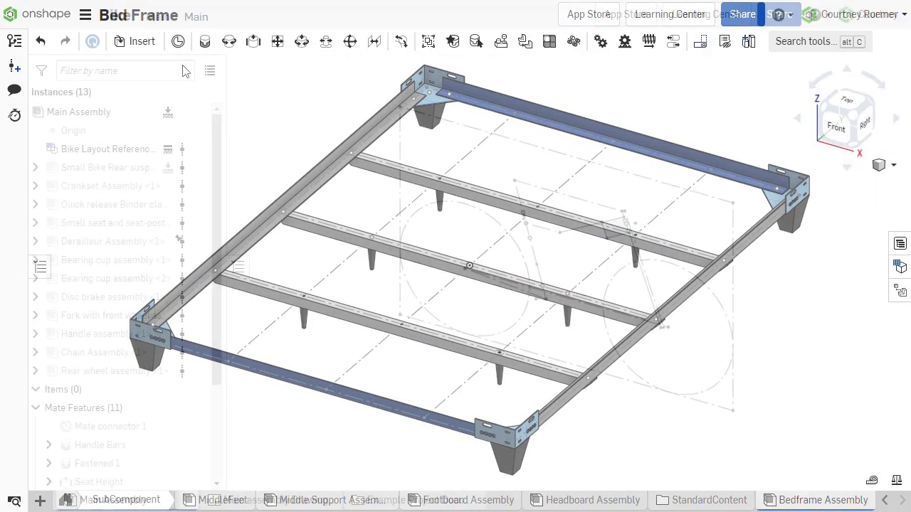
From the Bike Main Assembly, show the Seat, Frame and Handle and Front Suspension documents on the shared bike sketch
click(112, 500)
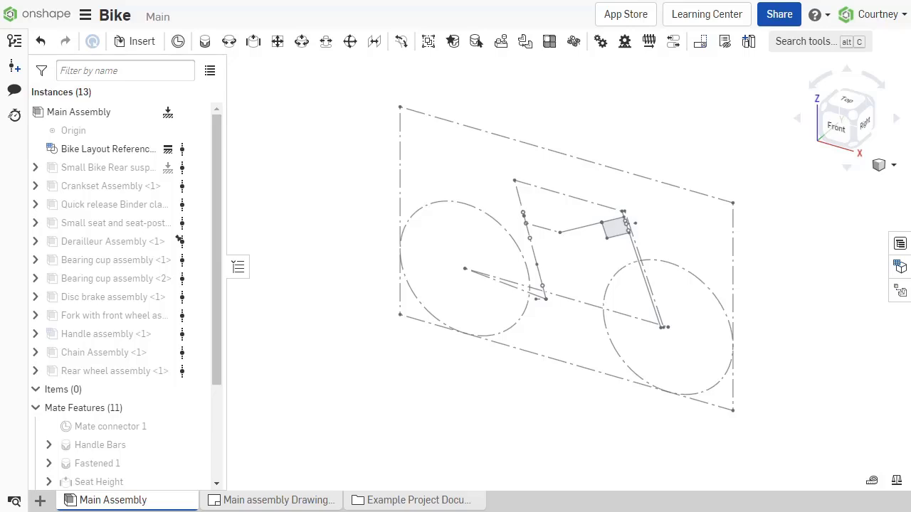
click(837, 127)
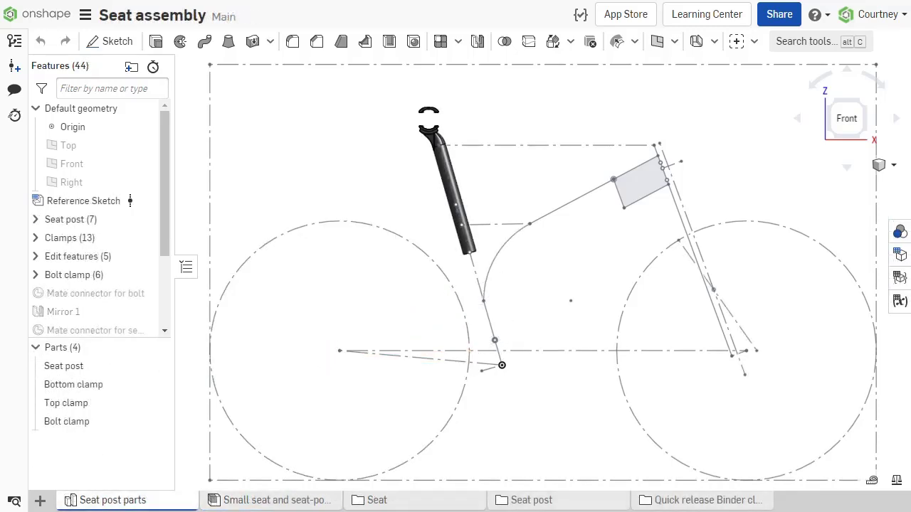
click(818, 499)
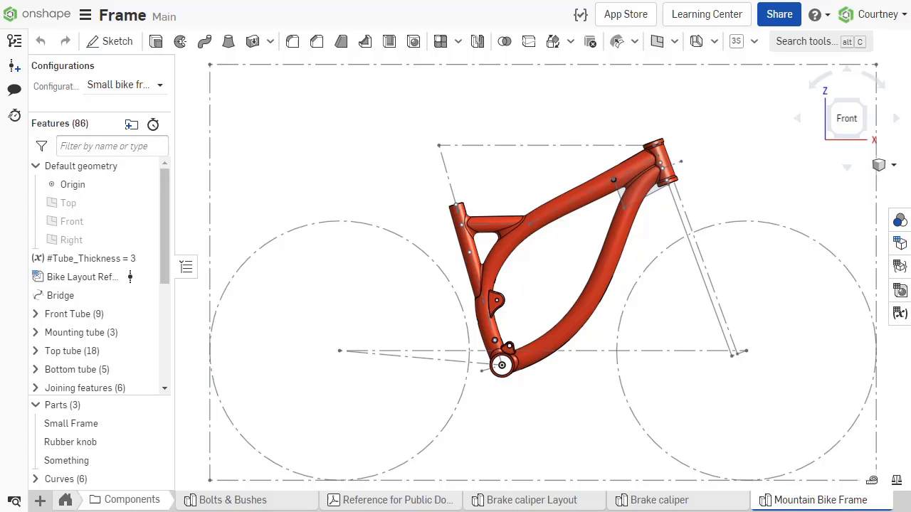
click(130, 500)
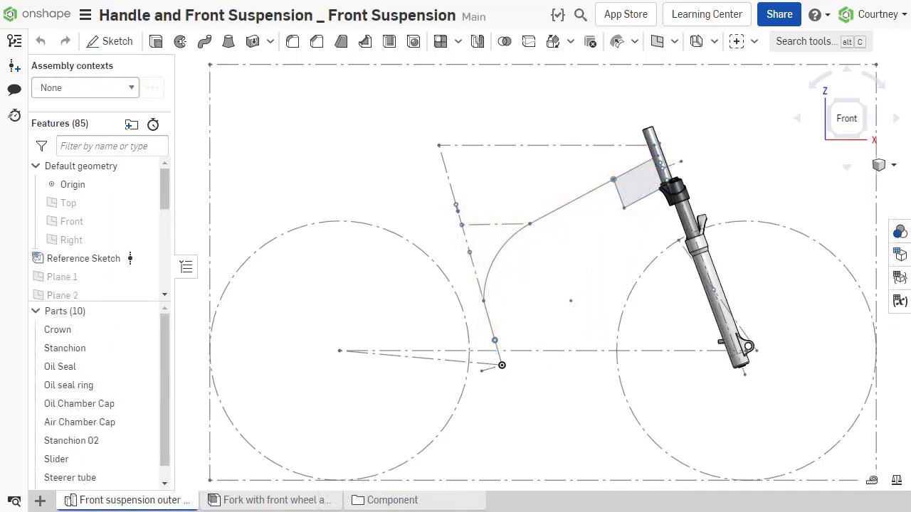
click(125, 500)
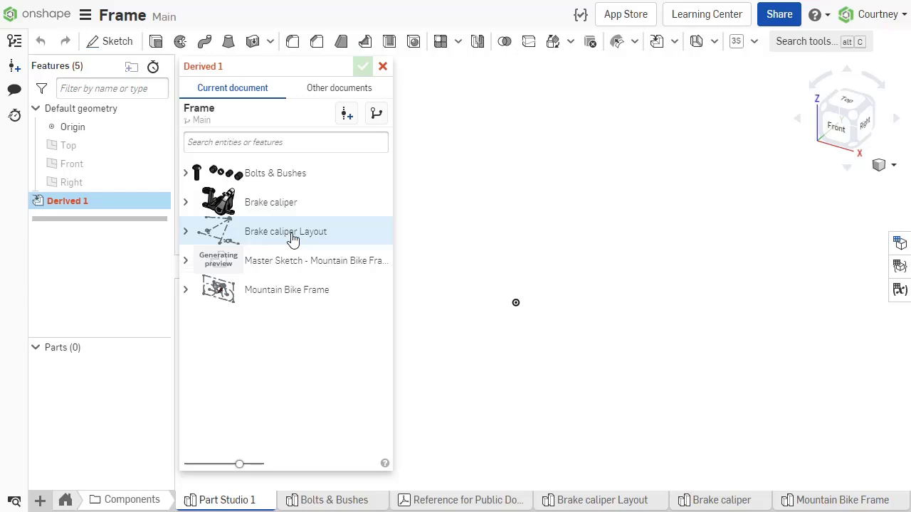
Derive the Mountain Bike Frame reference sketch into the part studio, extrude tubes up to face, and show the Bike assembly
click(185, 261)
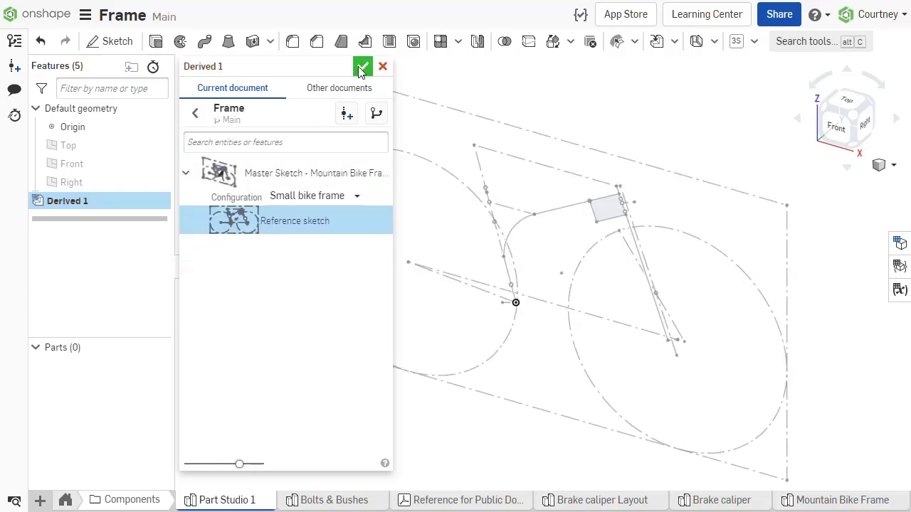
click(361, 67)
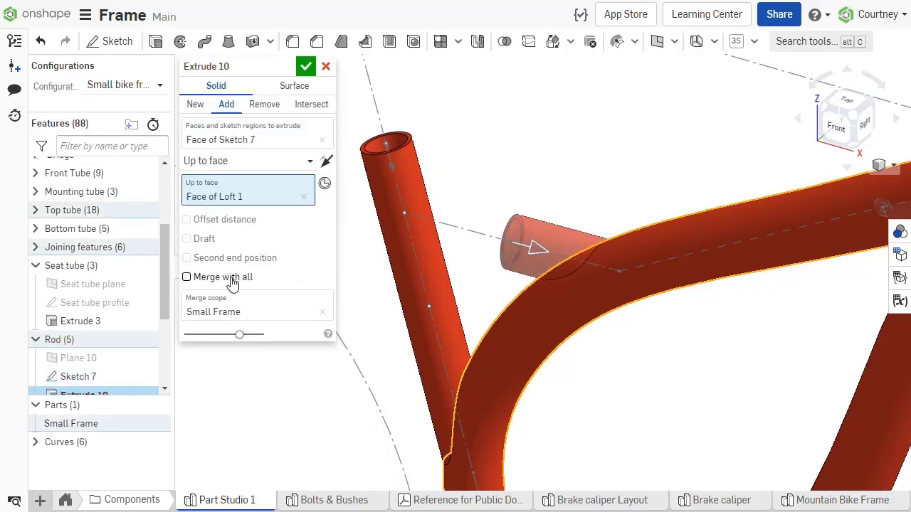
click(306, 67)
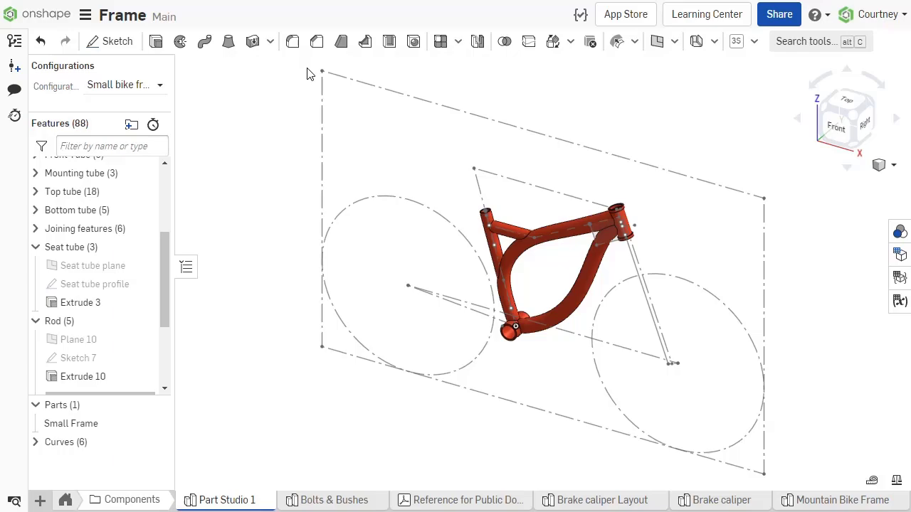
click(111, 501)
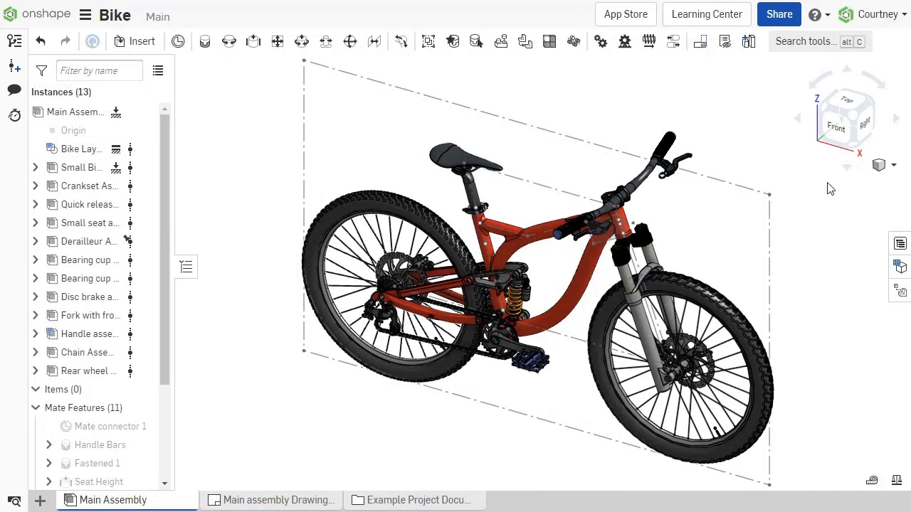
click(834, 126)
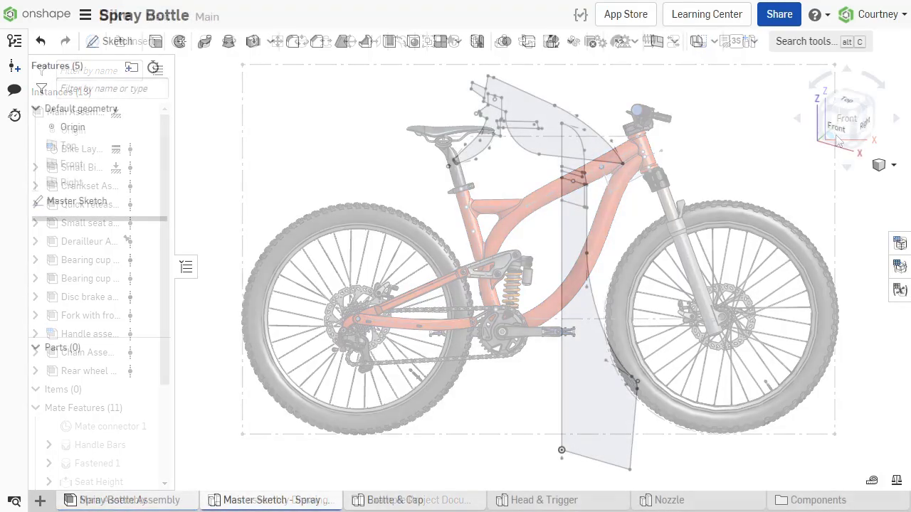
Show the Spray Bottle assembly and the bottle and head parts built from the derived master sketch
click(271, 500)
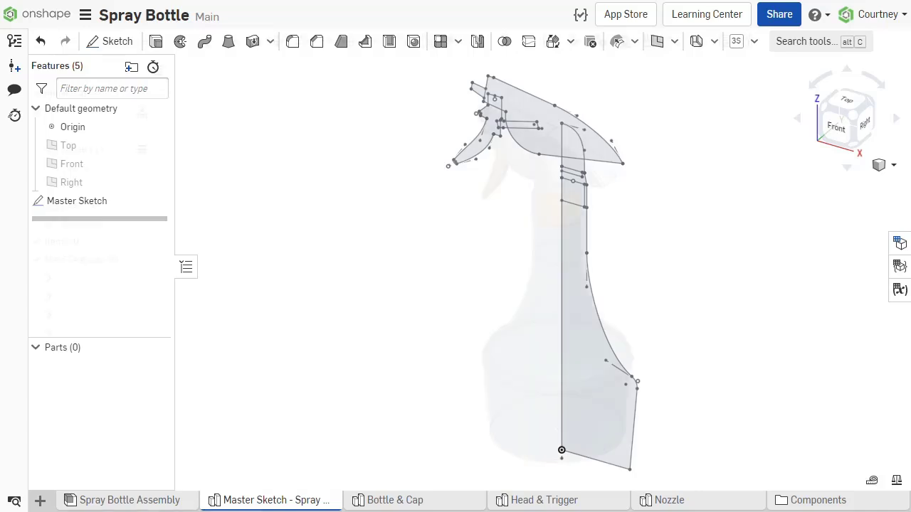
click(130, 501)
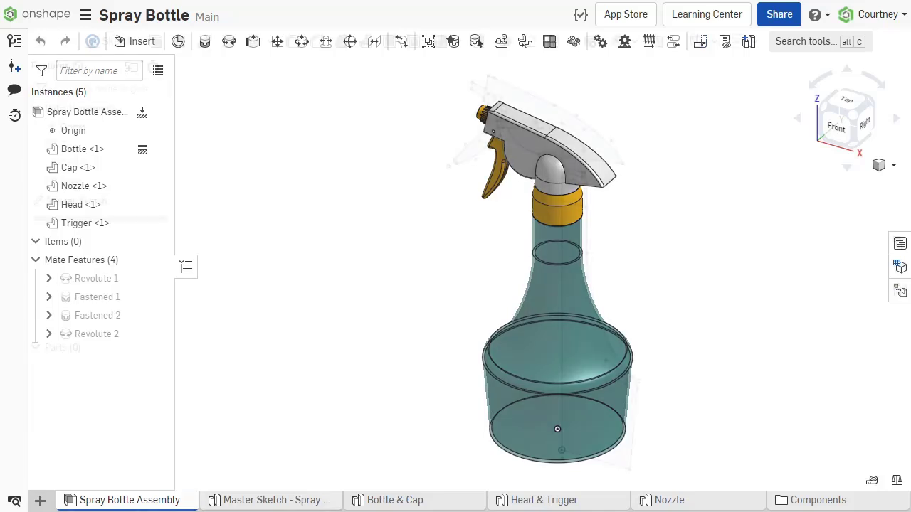
click(270, 501)
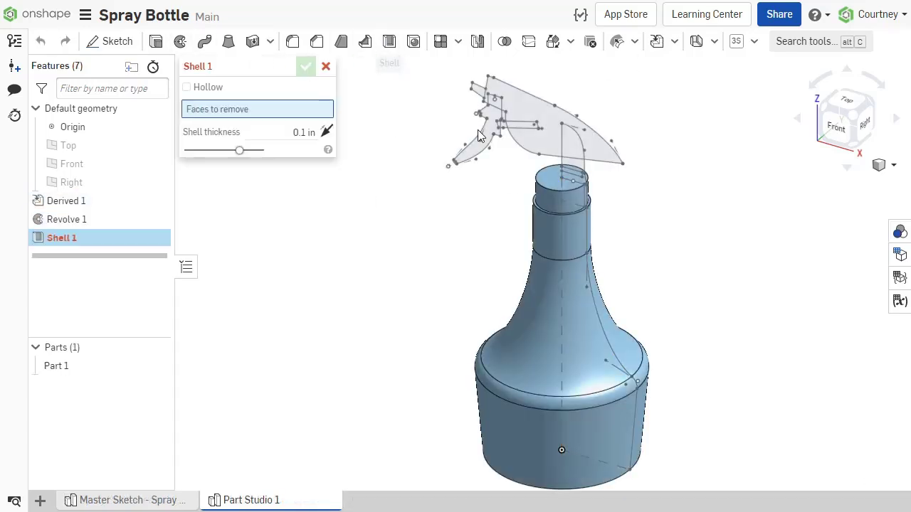
click(305, 67)
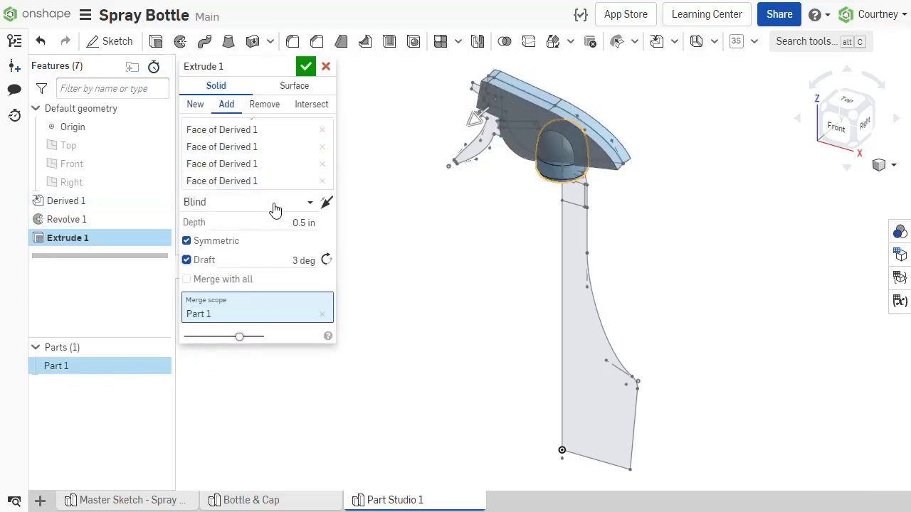
List the insertable parts inside Bottle & Cap, then move to the Log Grapple layout sketch
click(106, 499)
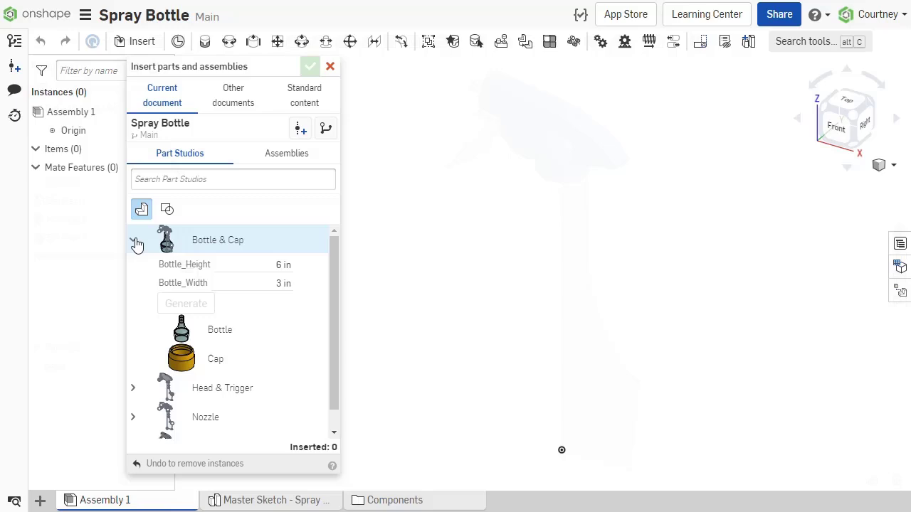
click(310, 65)
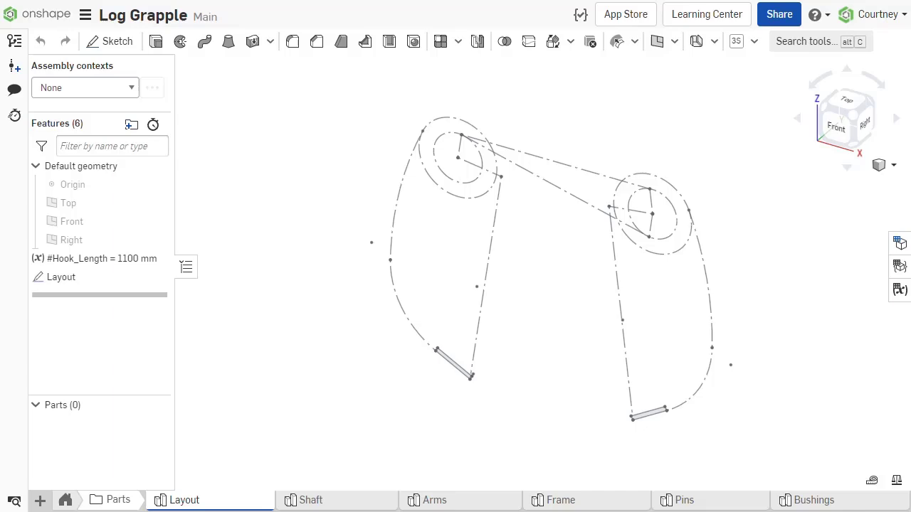
Show the grapple frame, arms and shaft part studios and the bracket-and-arms subassembly built on the layout
click(560, 500)
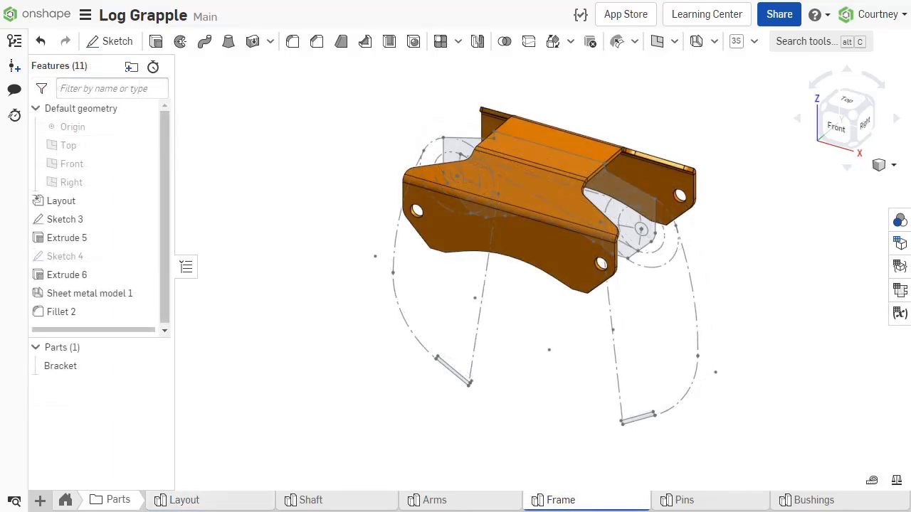
click(434, 500)
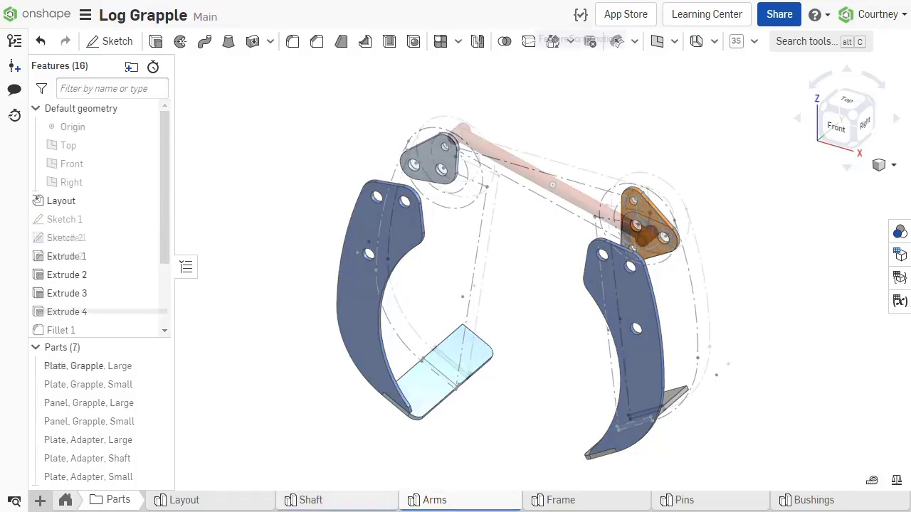
click(311, 500)
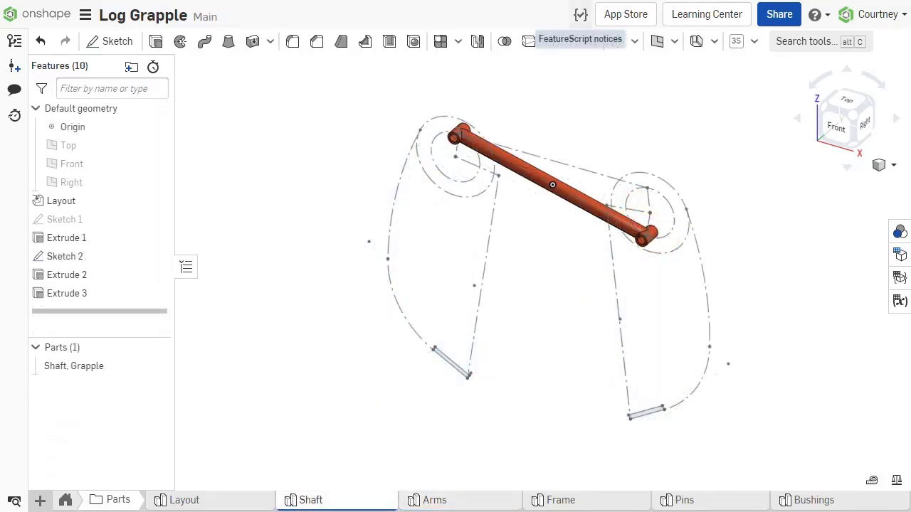
click(105, 500)
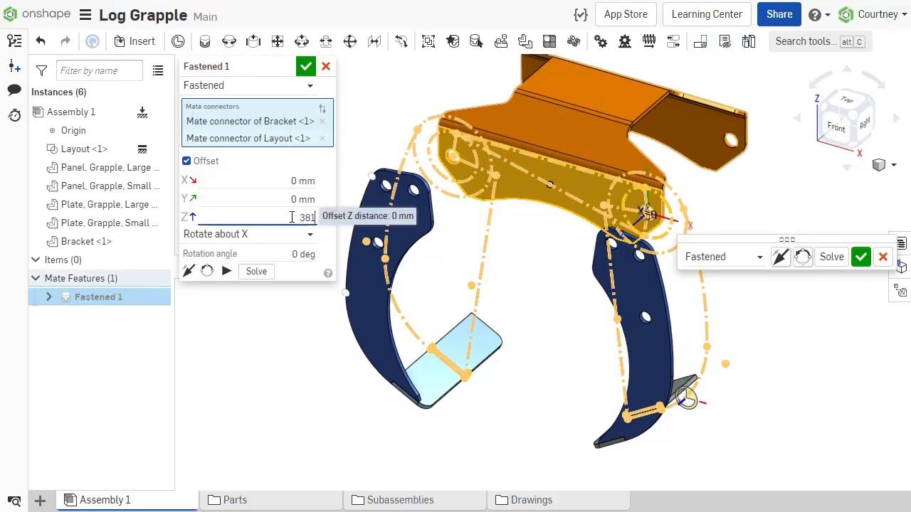
Review an arm's revolute mate connectors, then show the complete Log Grapple assembly with hydraulics and pins
click(229, 40)
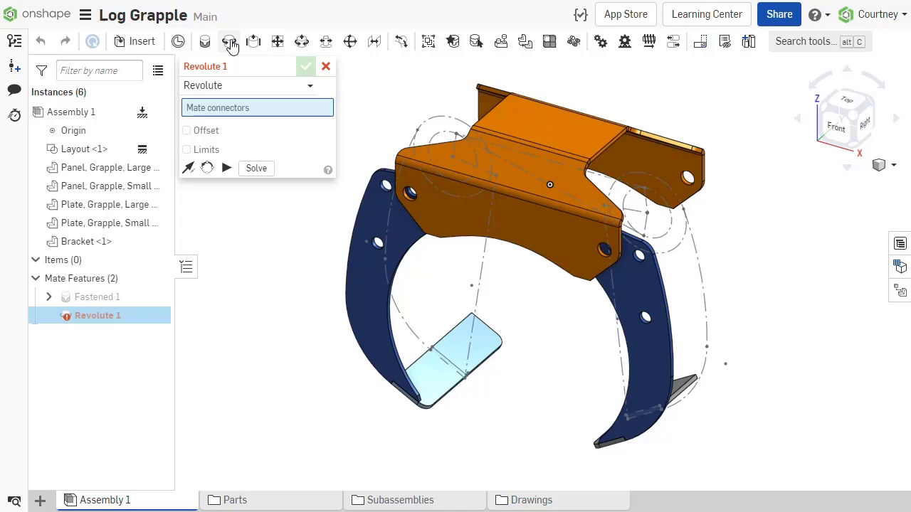
click(647, 213)
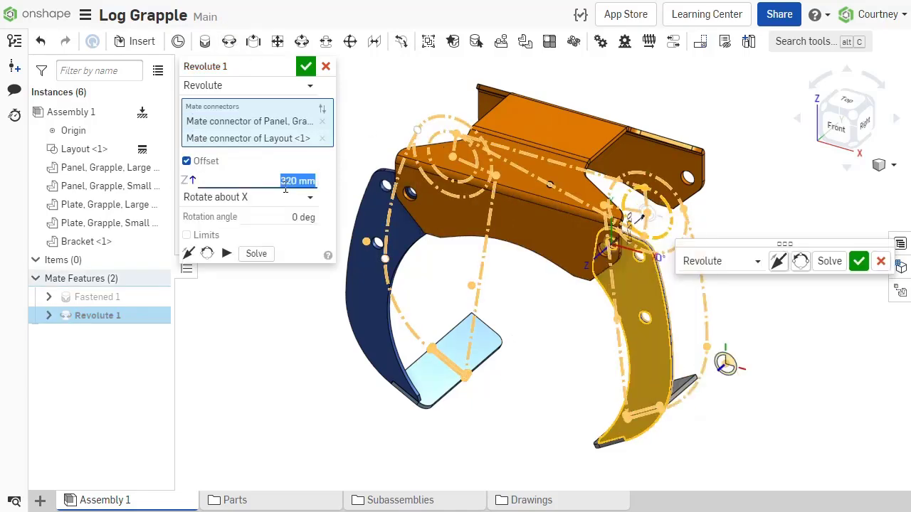
click(305, 67)
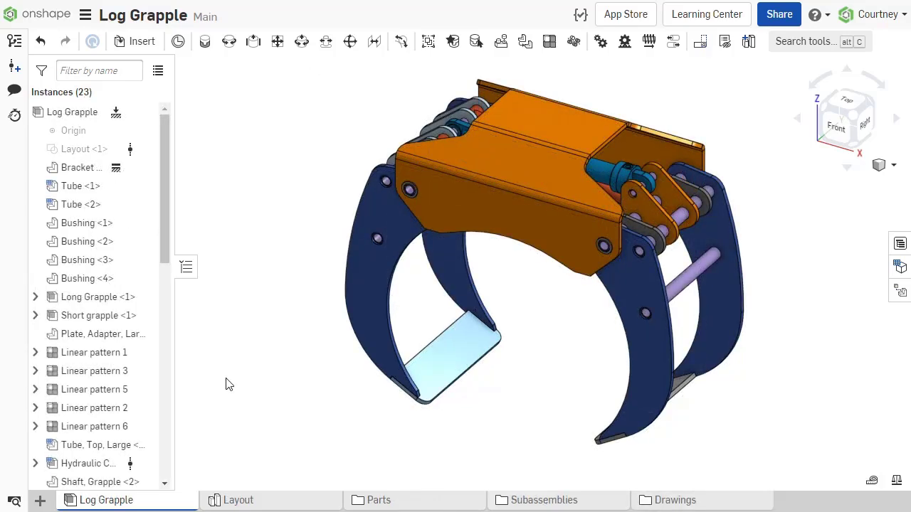
mouse_move(239, 499)
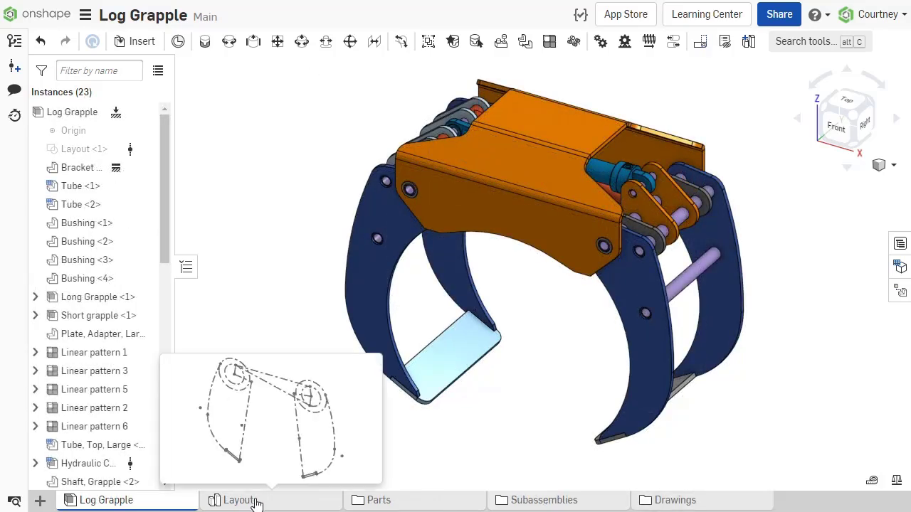
Set the layout's Hook_Length variable to 1300 mm and return to the Log Grapple assembly to update it
click(239, 500)
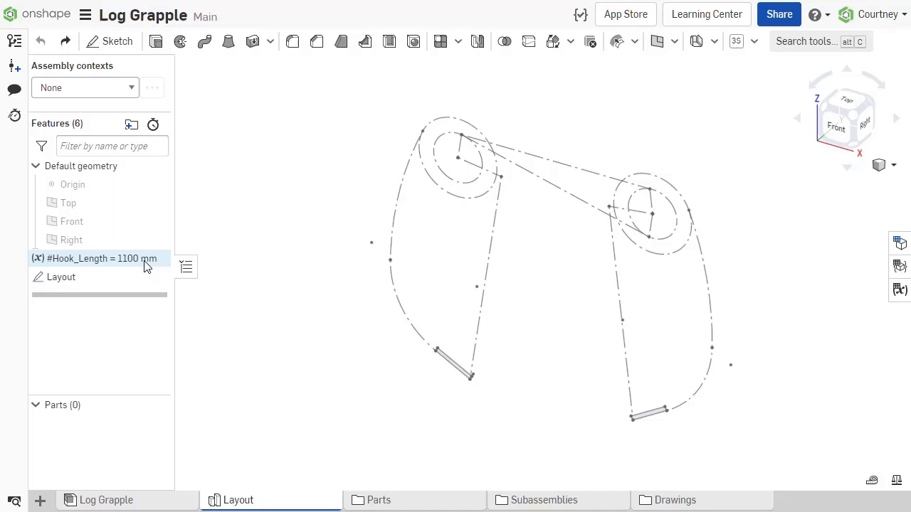
double_click(100, 259)
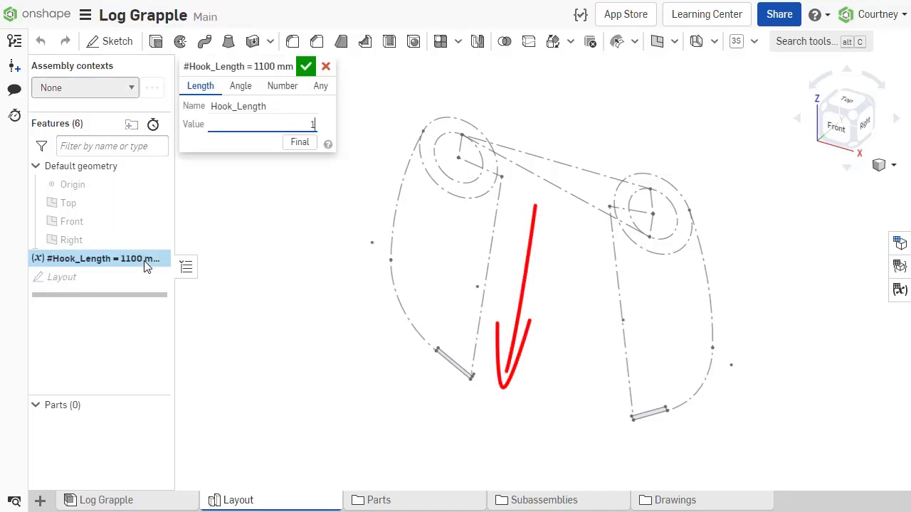
text(1300 mm)
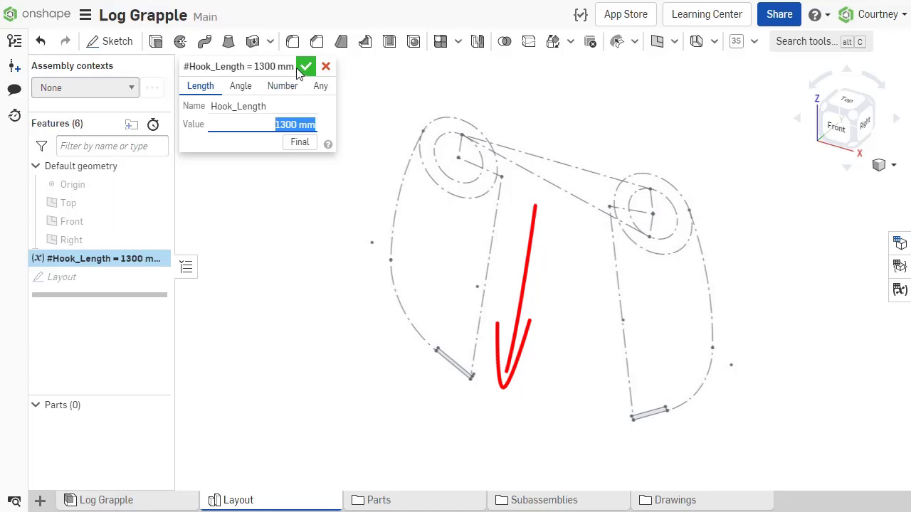
click(306, 67)
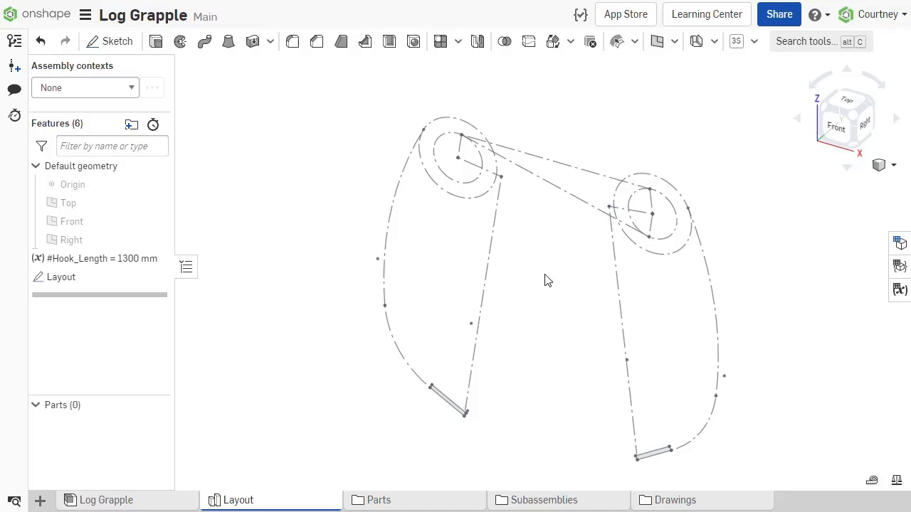
click(119, 500)
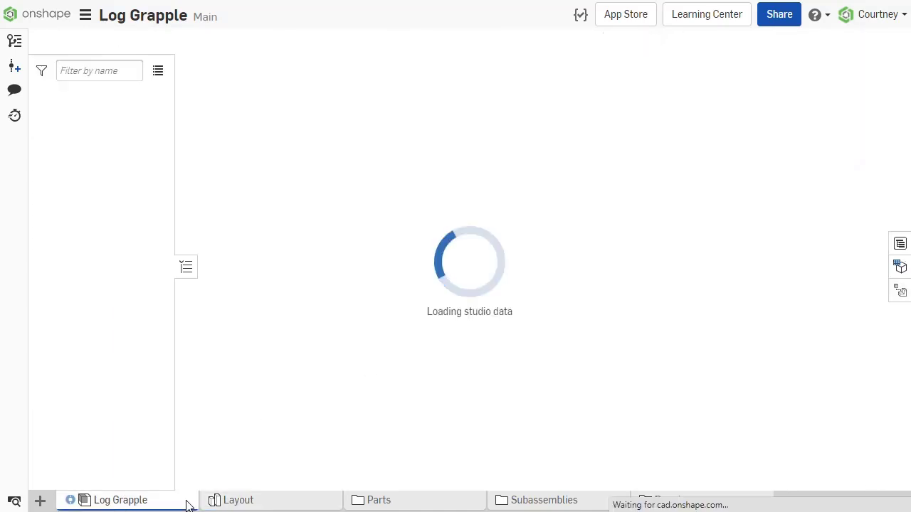